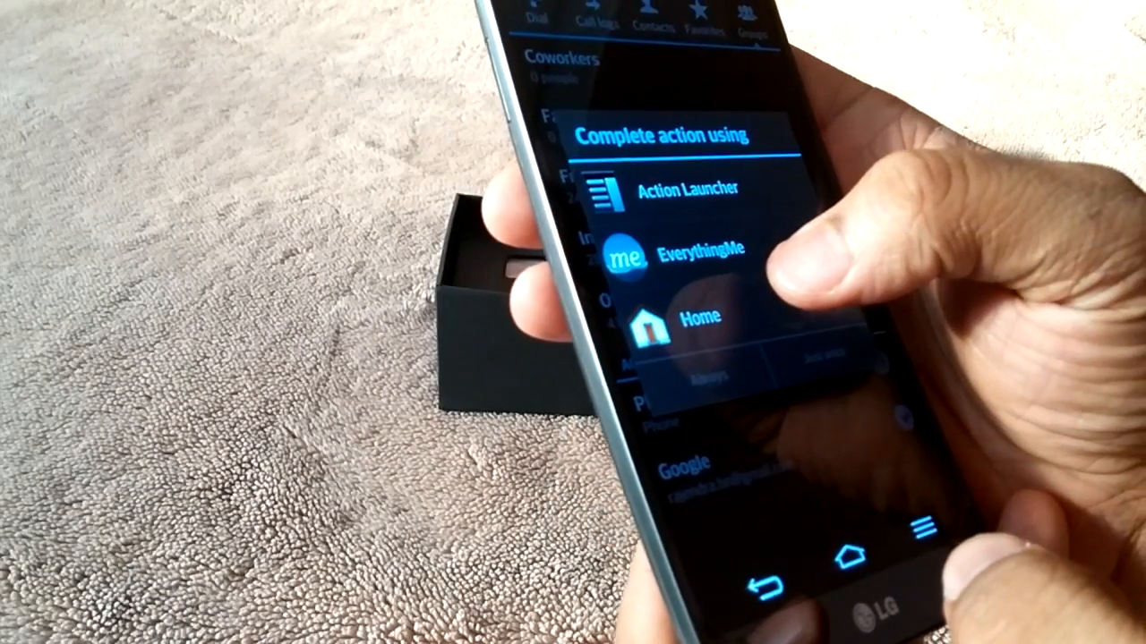
click(694, 318)
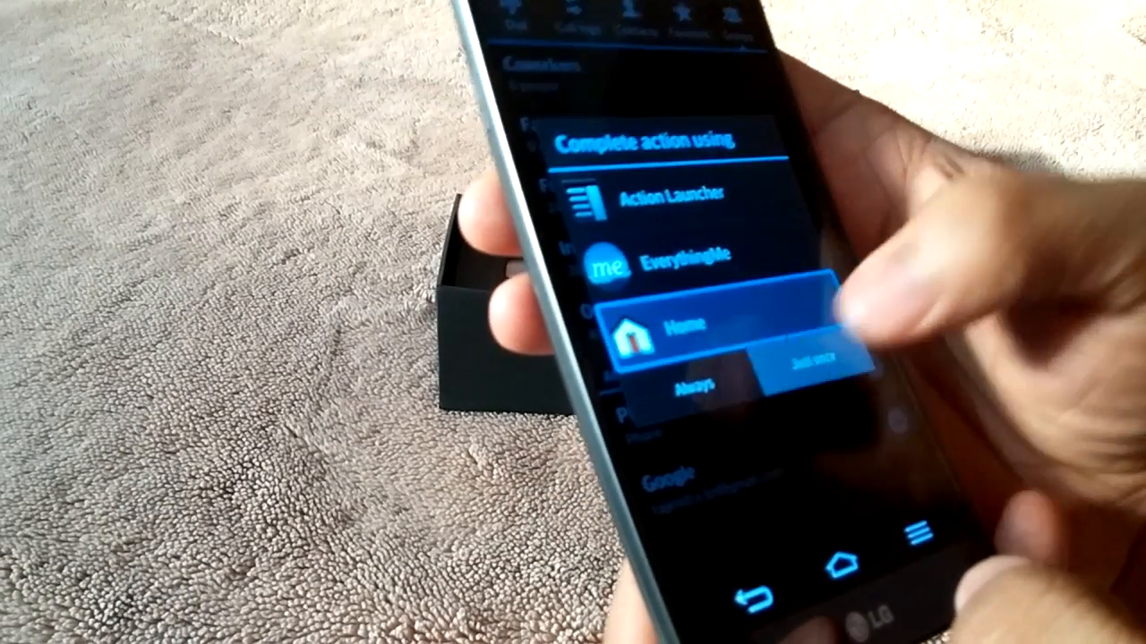
click(810, 362)
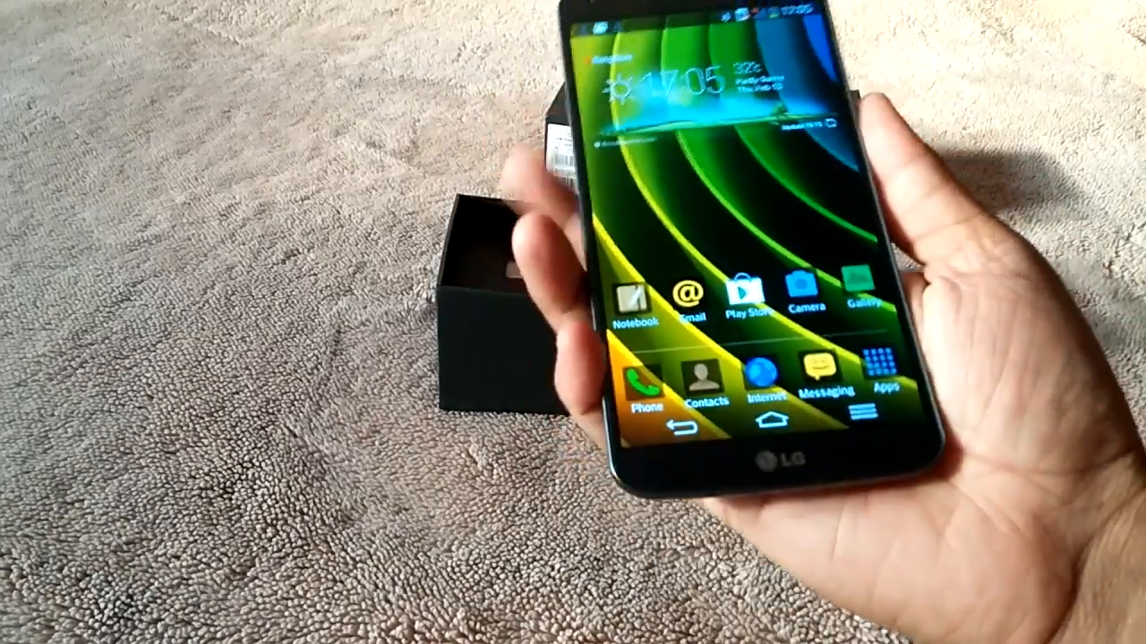